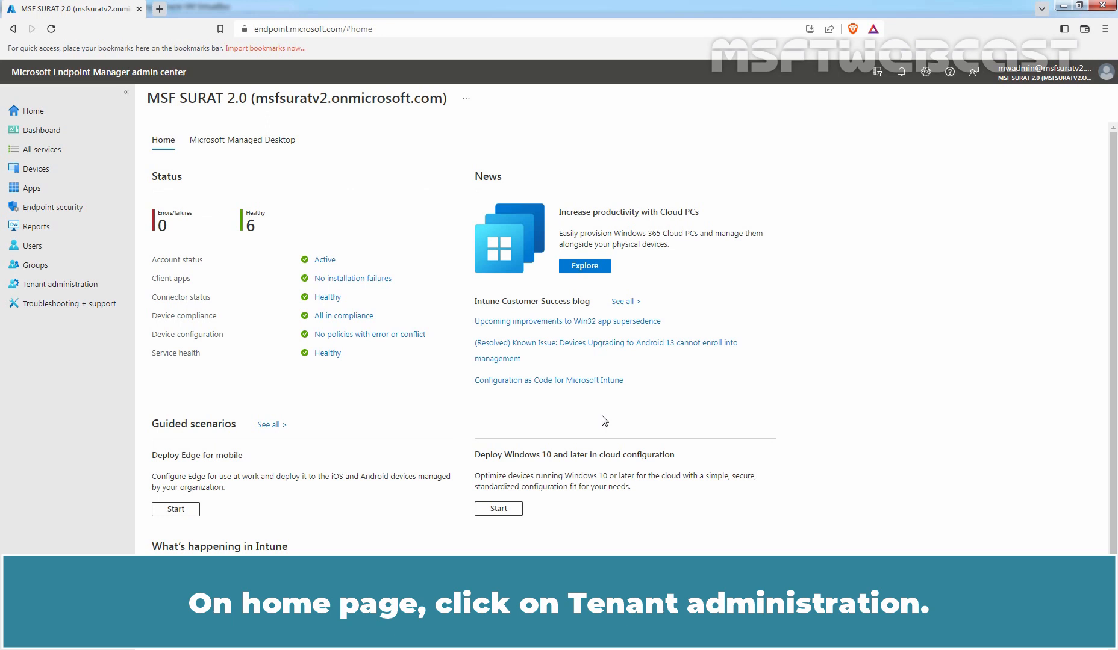
- Go to Tenant administration and show the empty Terms and conditions list
{"action": "left_click", "coordinate": [60, 285]}
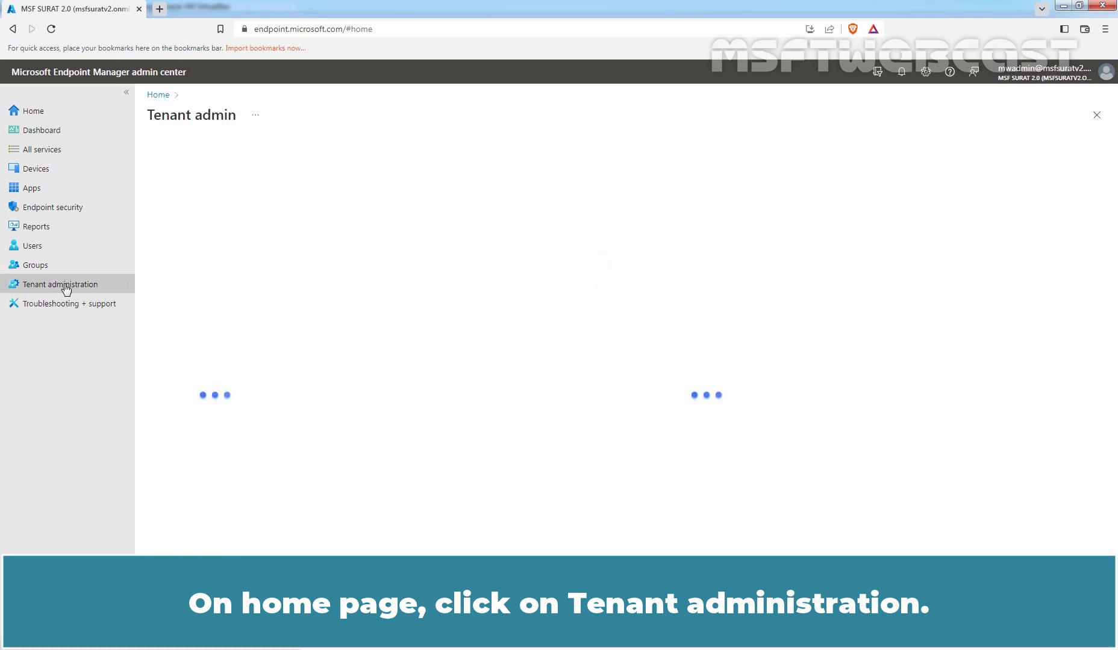
{"action": "left_click", "coordinate": [61, 284]}
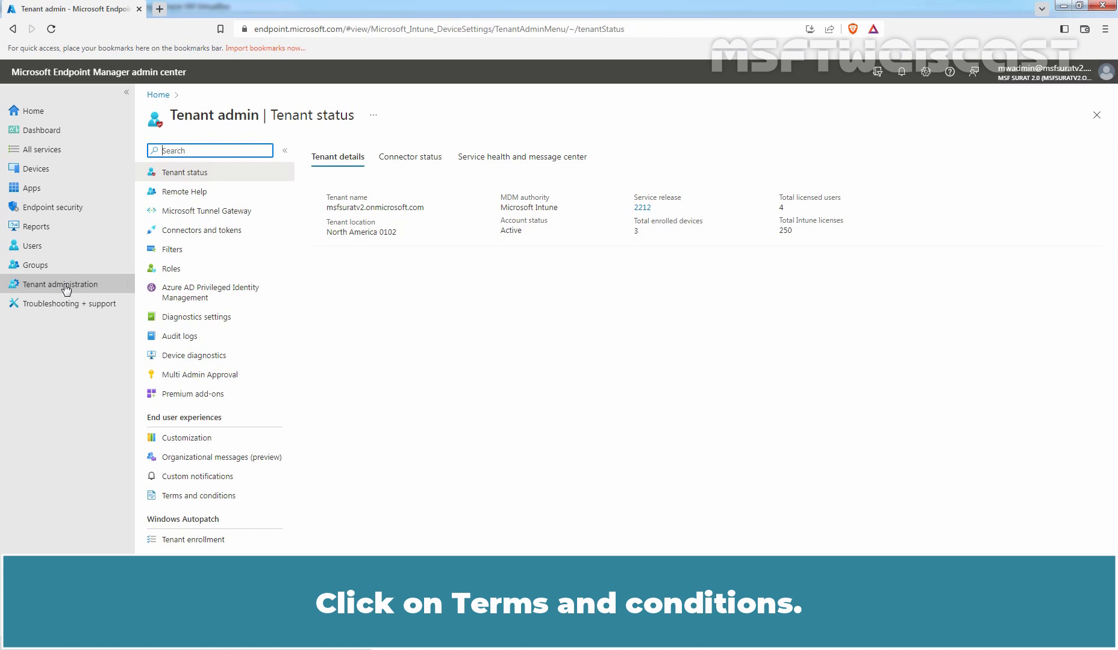
{"action": "mouse_move", "coordinate": [222, 504]}
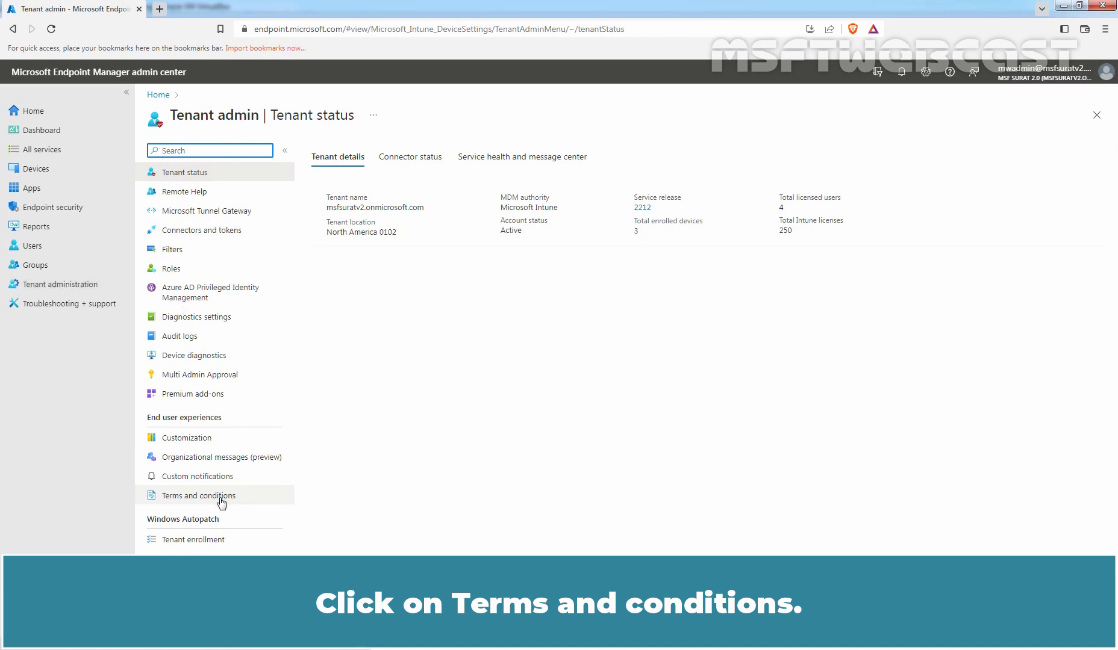
{"action": "left_click", "coordinate": [198, 497]}
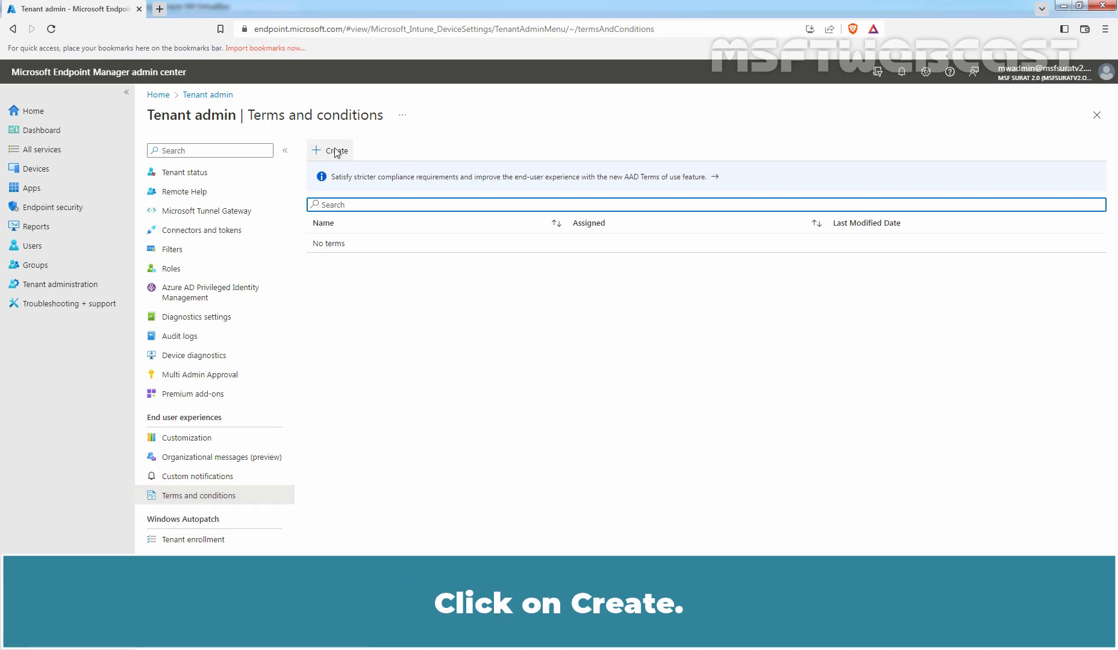
- Create a new terms policy named MSF Terms and Condtions v1 with a test-policy description
{"action": "left_click", "coordinate": [335, 150]}
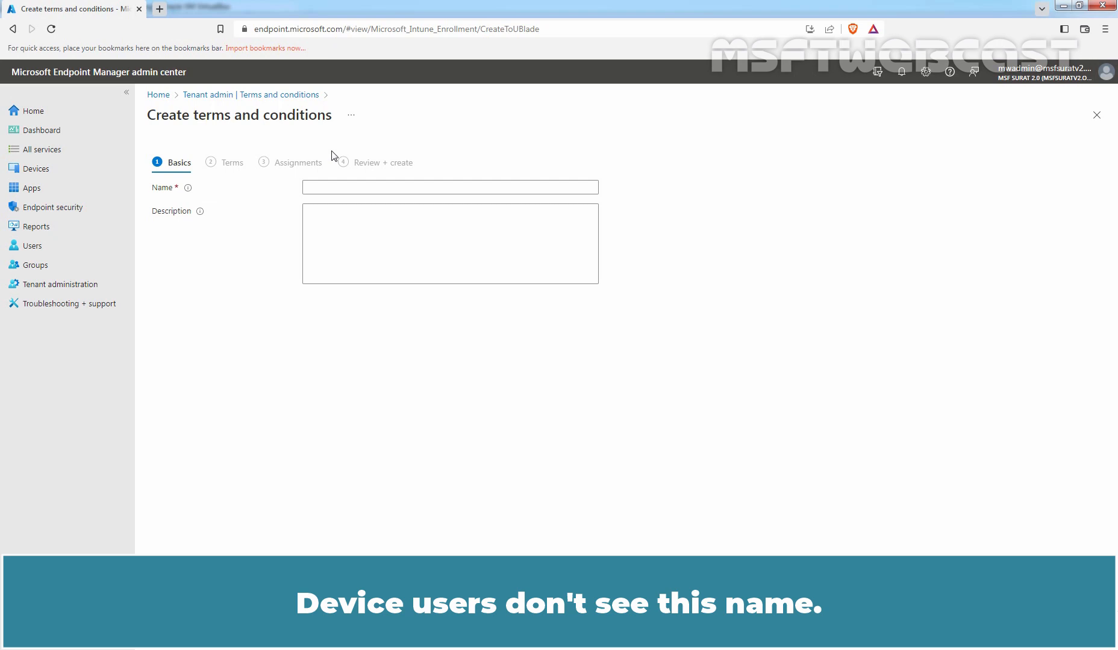
{"action": "type", "text": "This is a test policy to apply terms and conditions on our Users."}
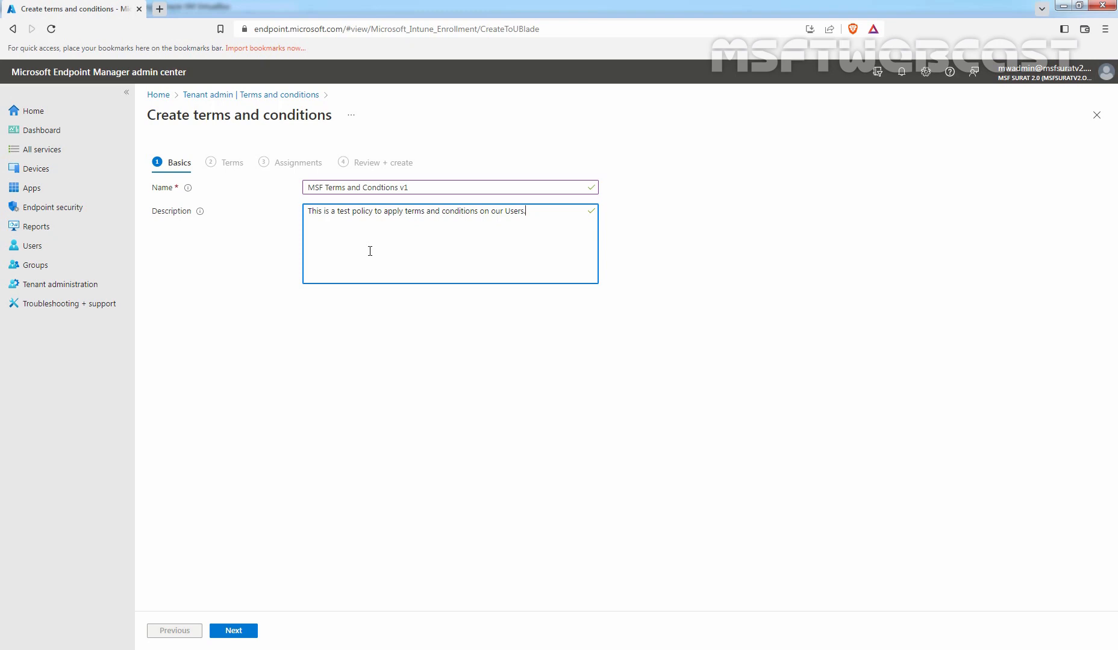
- Enter the policy's title, numbered terms and acceptance summary, then proceed to Assignments
{"action": "left_click", "coordinate": [234, 632]}
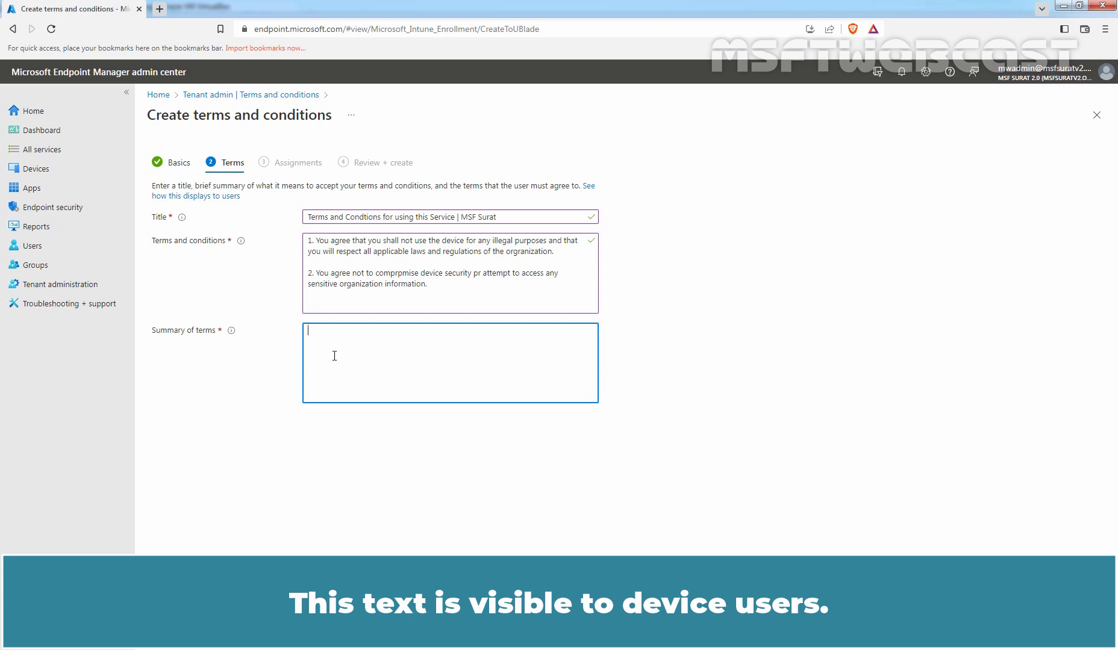
{"action": "type", "text": "By accepting these terms and conditions you agree that you've read them and that you agree with them."}
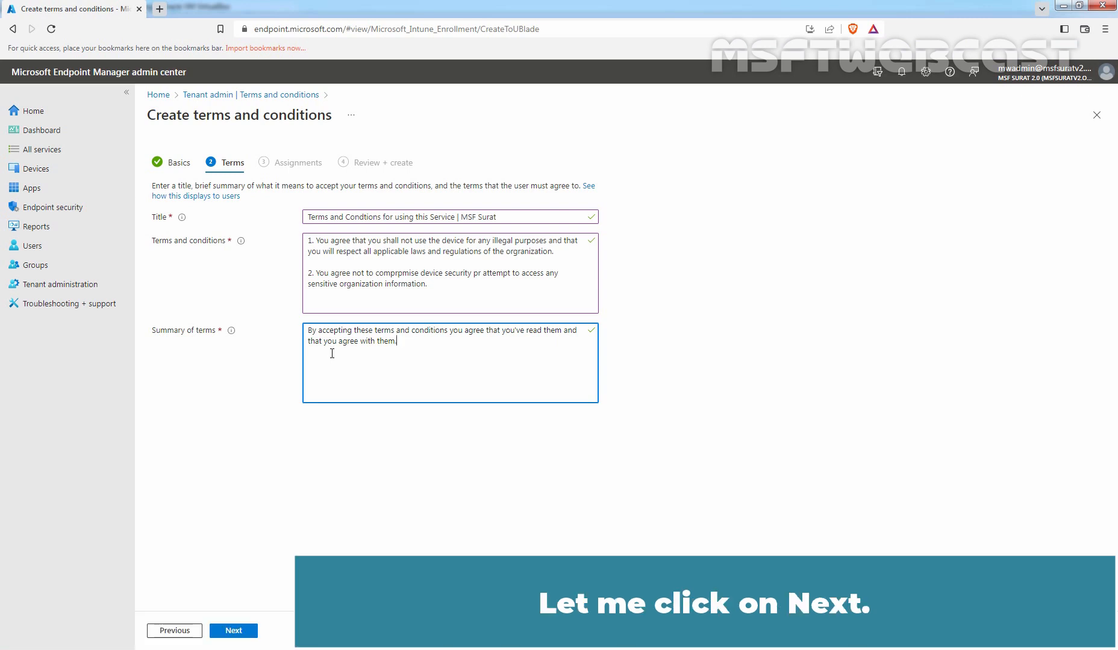
{"action": "left_click", "coordinate": [234, 631]}
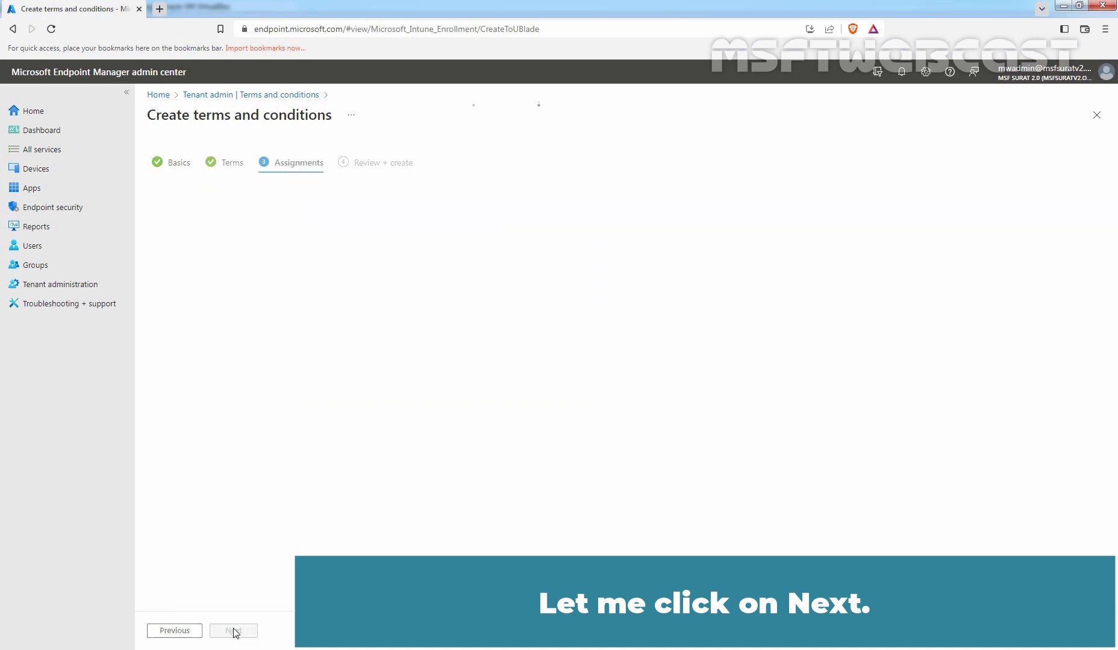
- Assign the policy to All users and reach the Review + create summary
{"action": "left_click", "coordinate": [234, 631]}
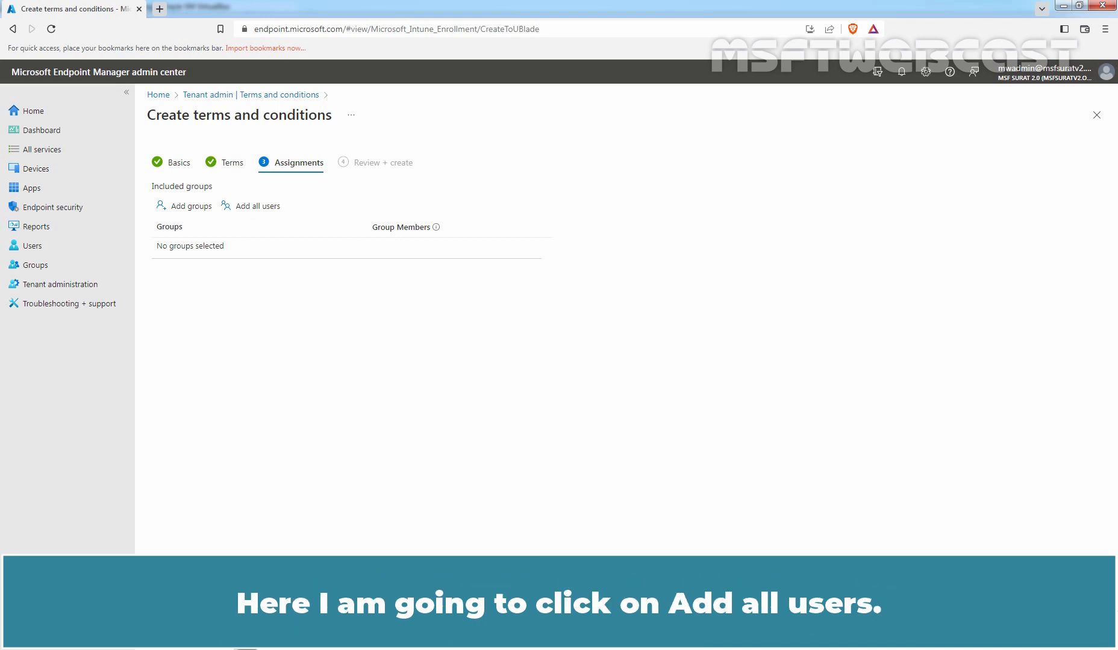
{"action": "left_click", "coordinate": [258, 206]}
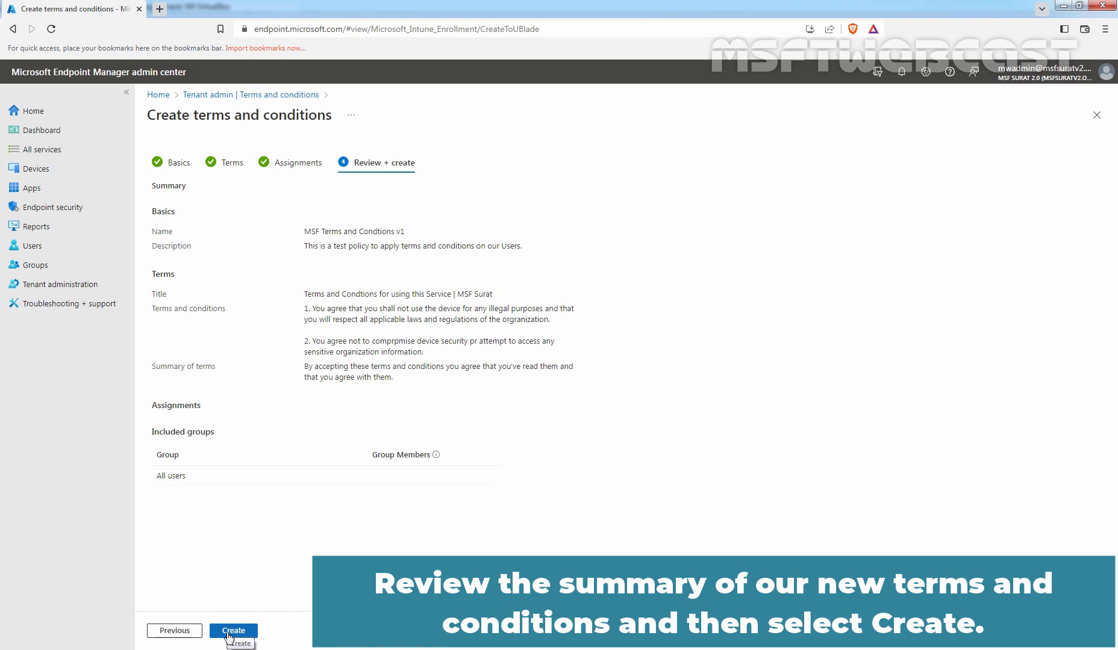
{"action": "left_click", "coordinate": [234, 631]}
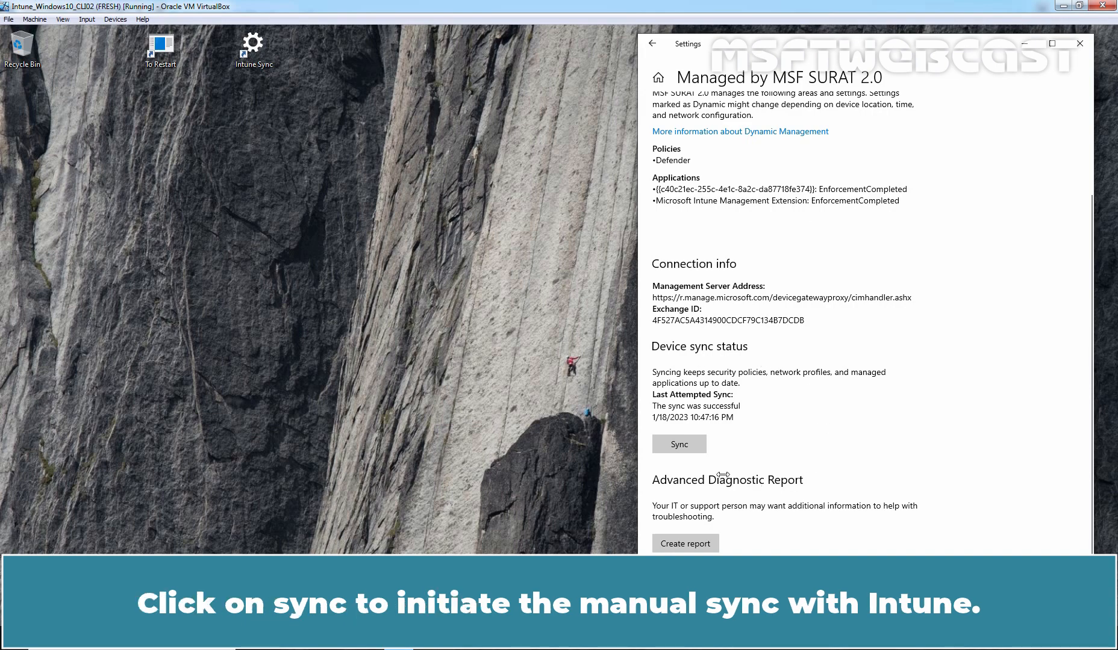
- Sync the managed device with Intune from the work account Info page
{"action": "left_click", "coordinate": [679, 444]}
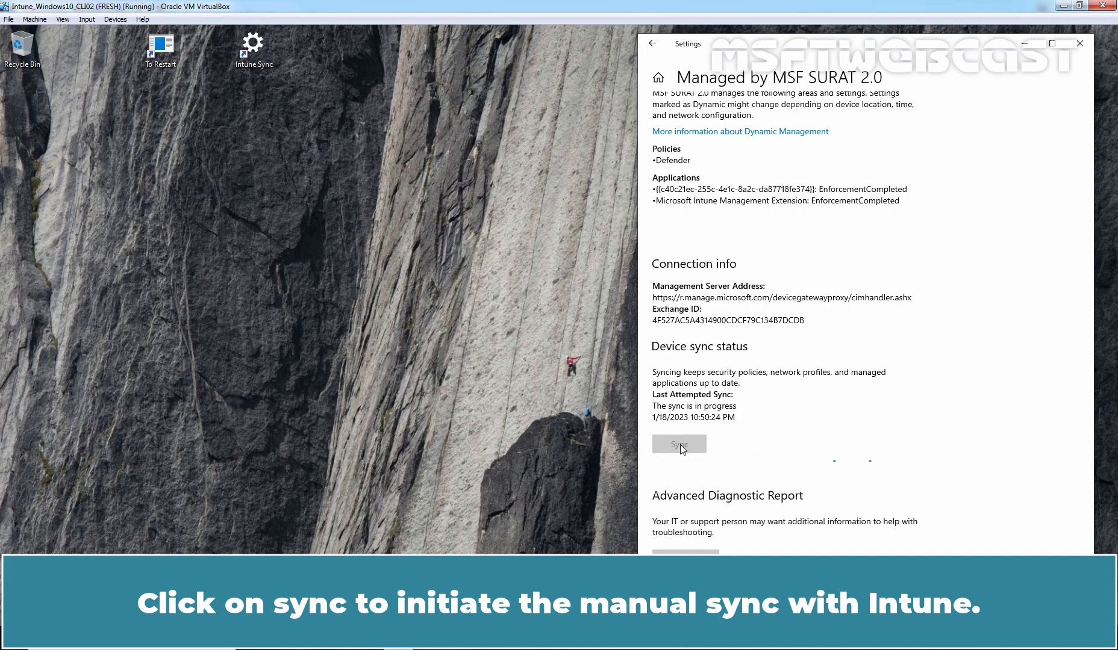
{"action": "left_click", "coordinate": [680, 445]}
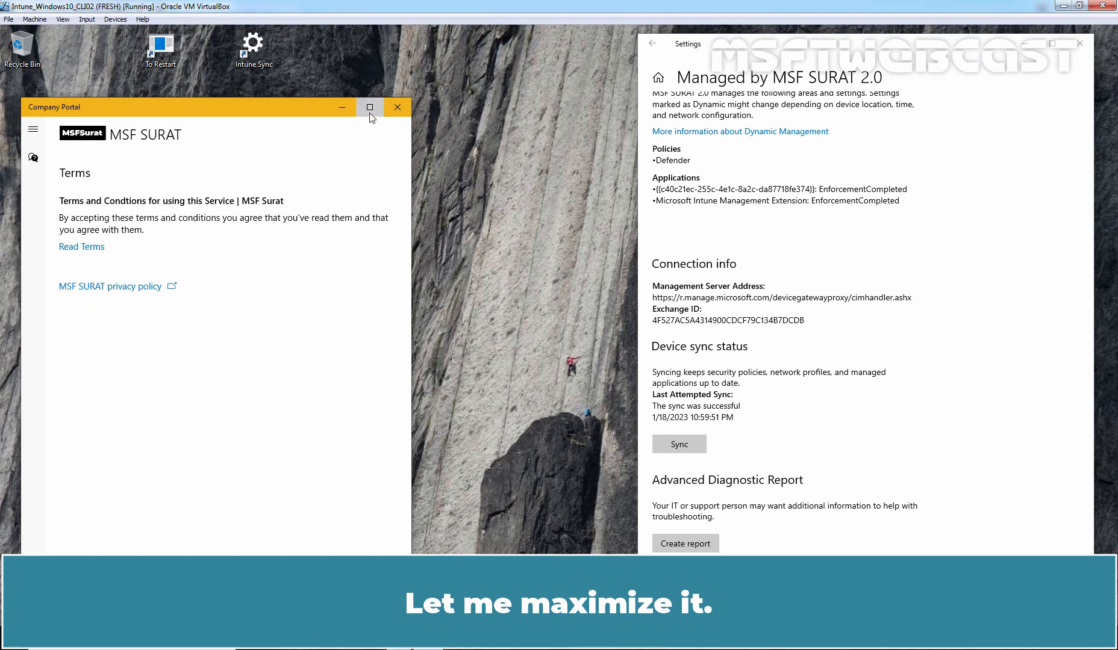
- Maximize Company Portal and open the MSF Surat terms for reading
{"action": "left_click", "coordinate": [370, 107]}
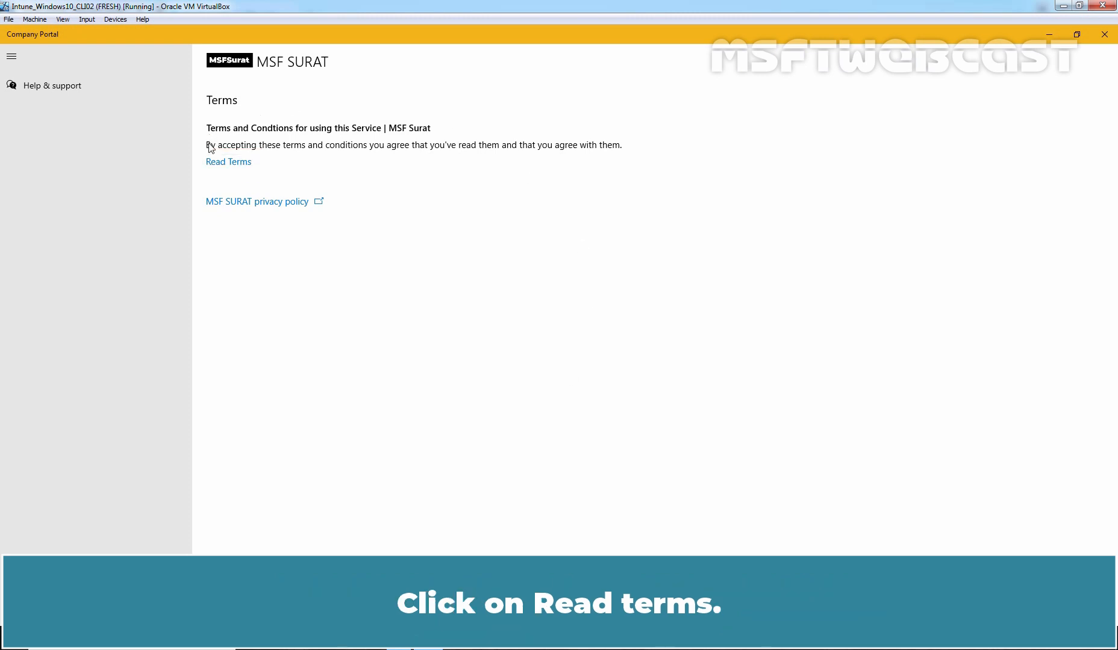
{"action": "left_click", "coordinate": [229, 161]}
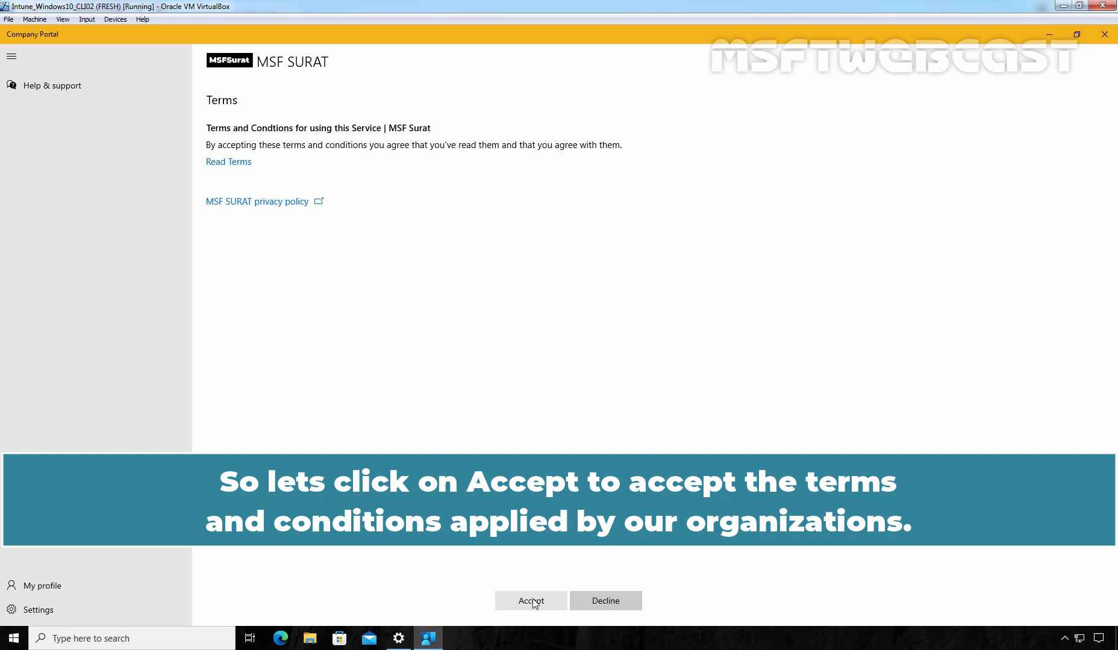
- Accept the MSF Surat terms and conditions in Company Portal
{"action": "left_click", "coordinate": [531, 601]}
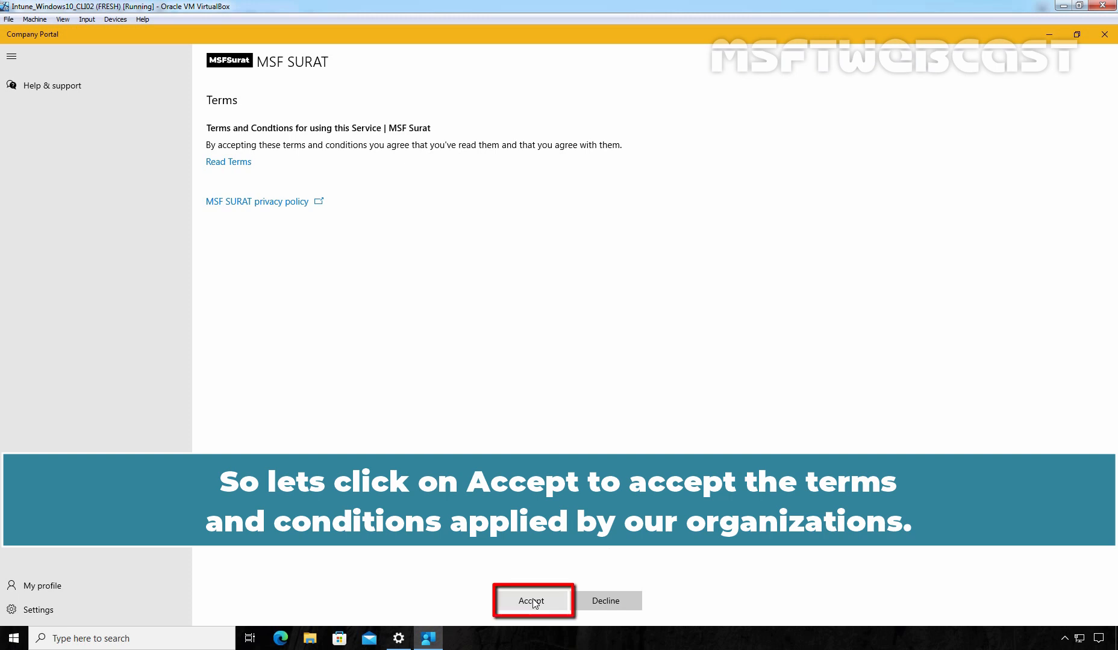
{"action": "left_click", "coordinate": [532, 601]}
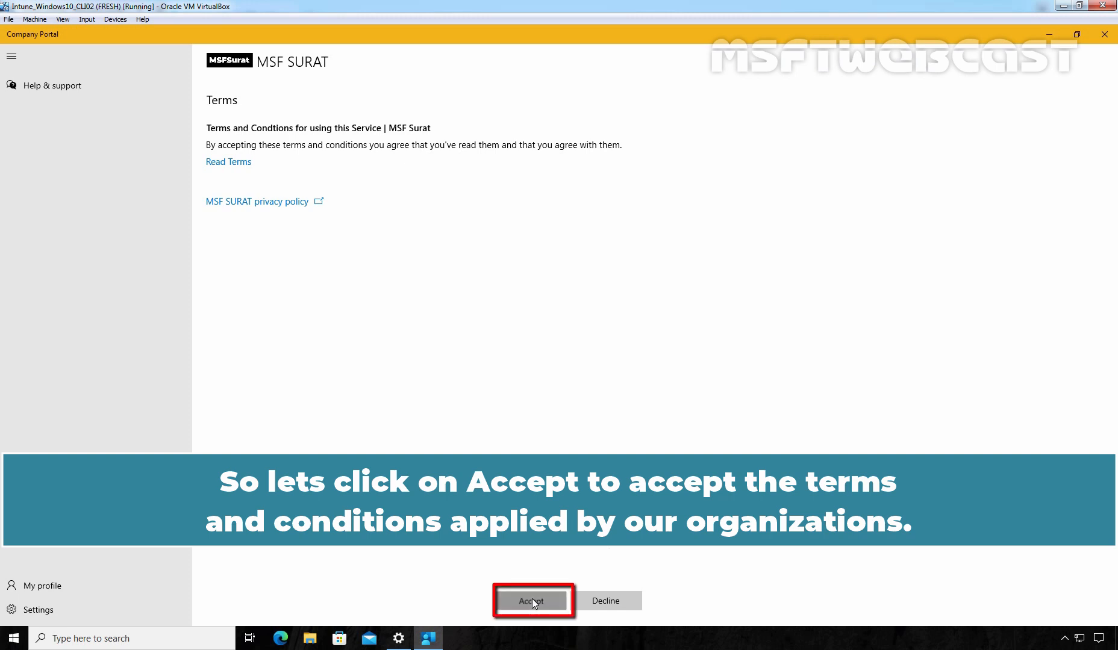
{"action": "left_click", "coordinate": [531, 601]}
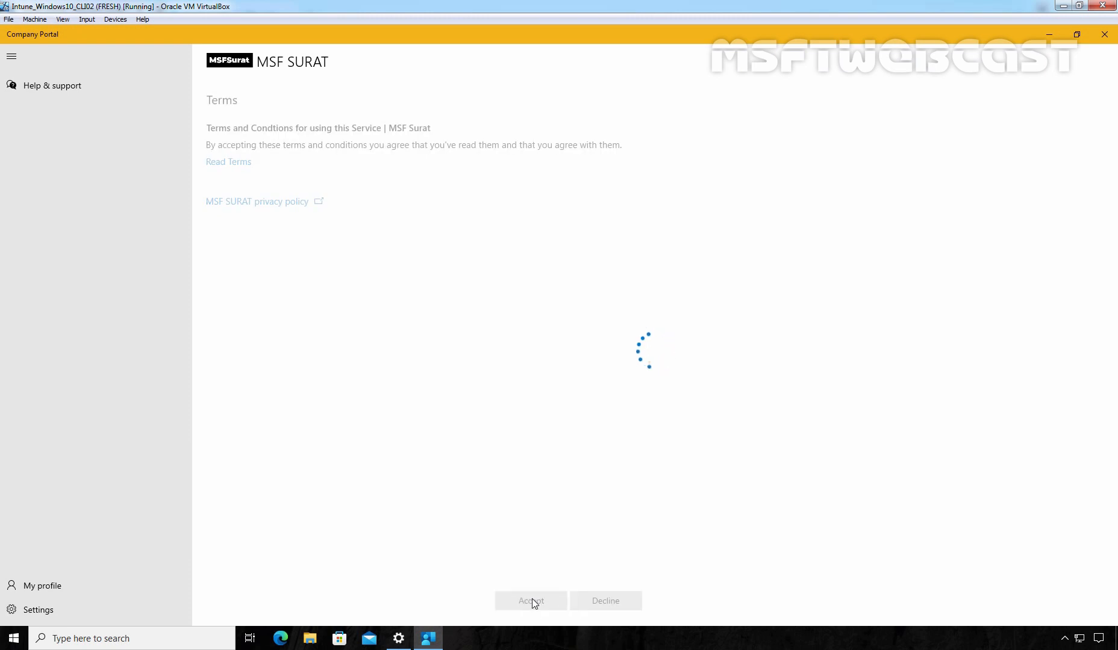
{"action": "left_click", "coordinate": [531, 601]}
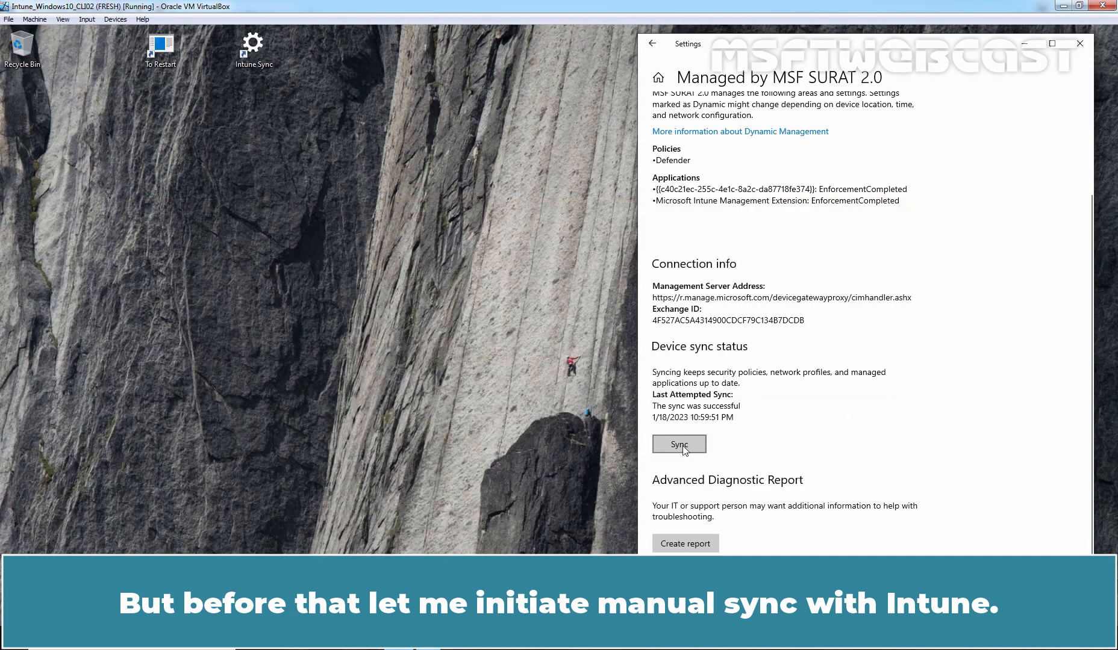
- Run another manual Intune sync of the device
{"action": "left_click", "coordinate": [680, 444]}
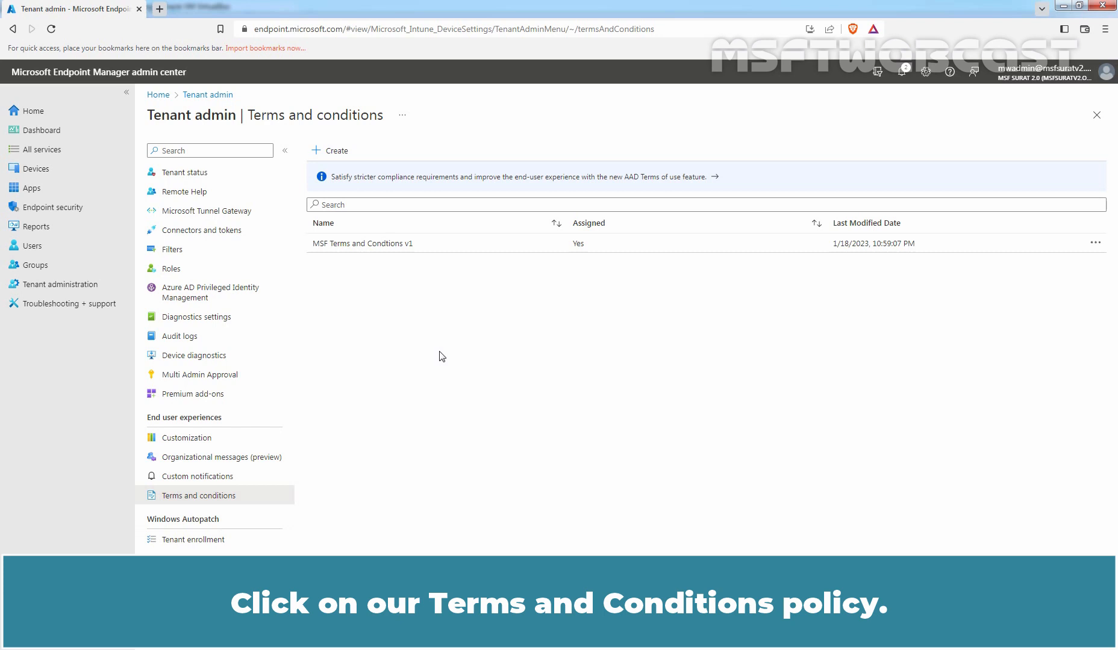
- Open MSF Terms and Condtions v1 and view its Acceptance Reporting page
{"action": "left_click", "coordinate": [363, 244]}
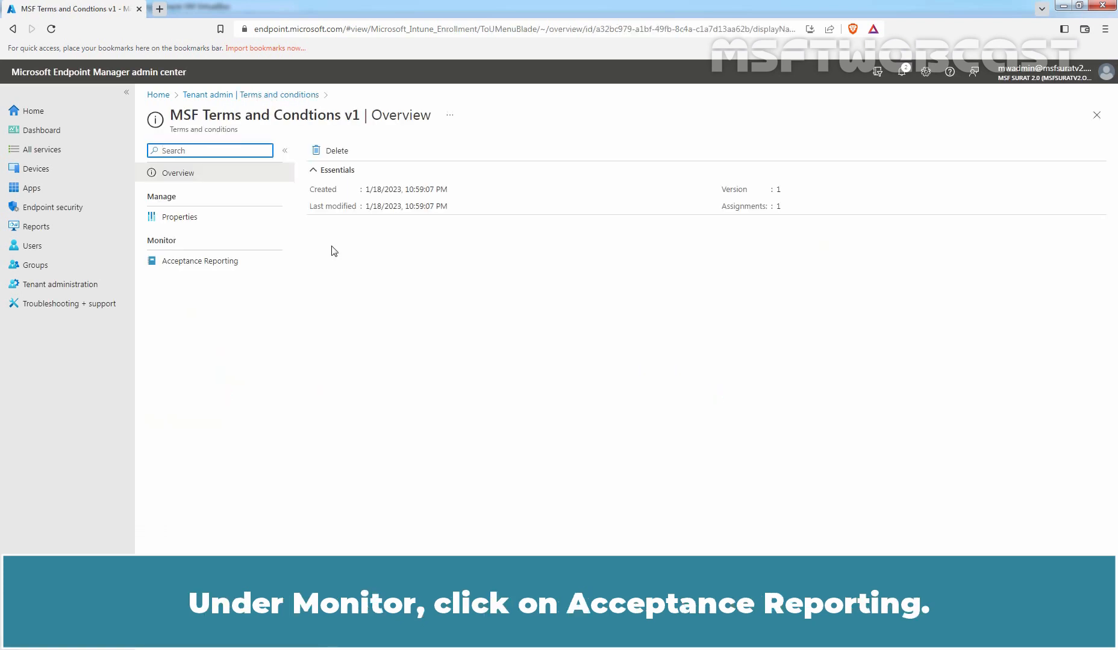
{"action": "left_click", "coordinate": [200, 262]}
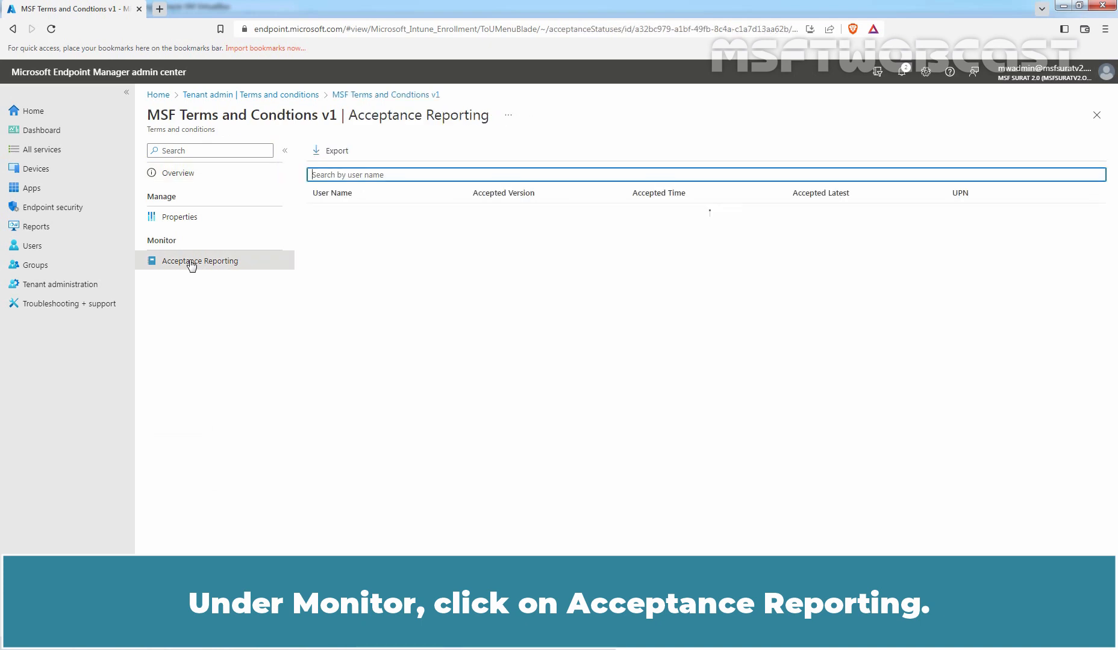